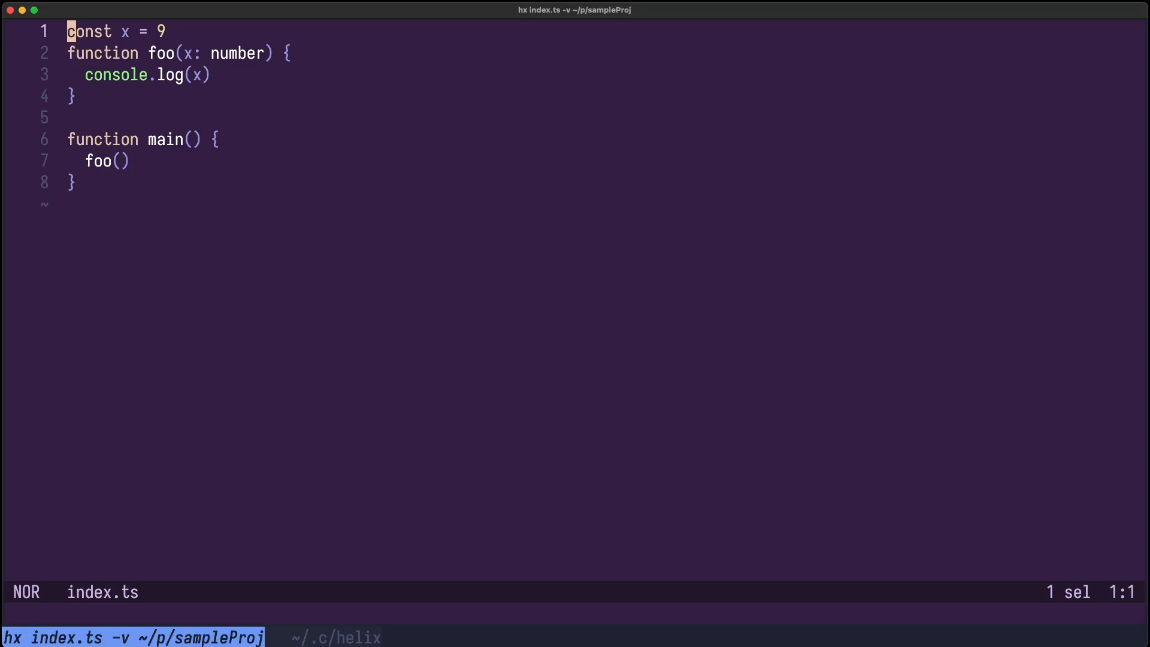
# Open ~/.config/helix/languages.toml with the :o command
pyautogui.write(':o ~/.config/')
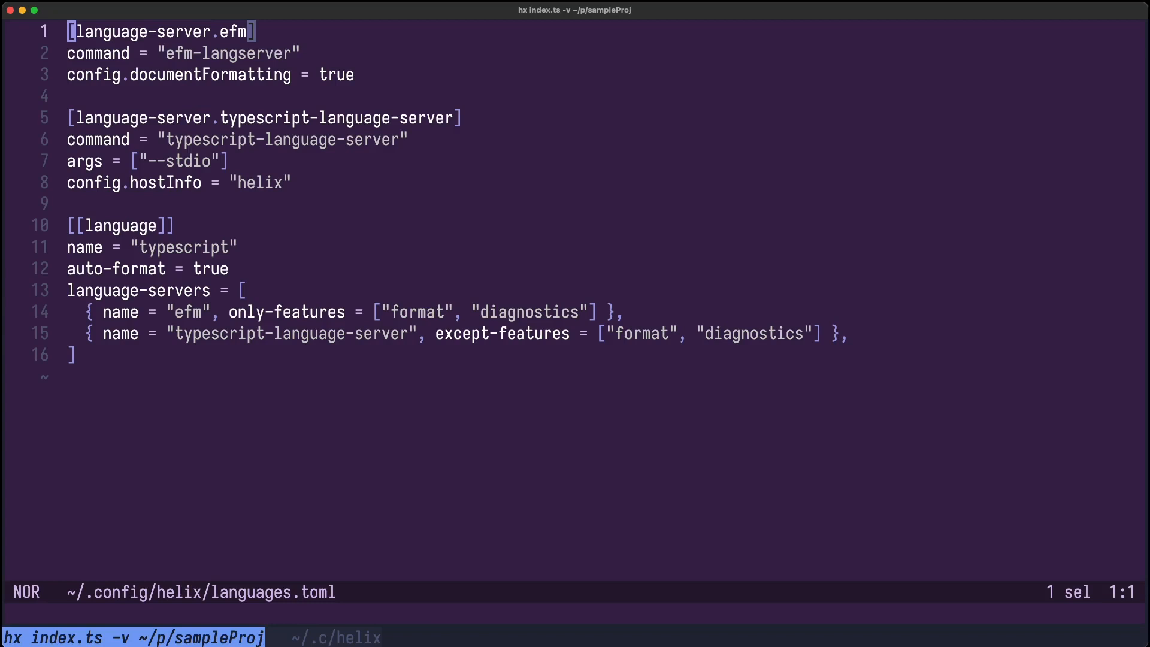
pyautogui.press('j')
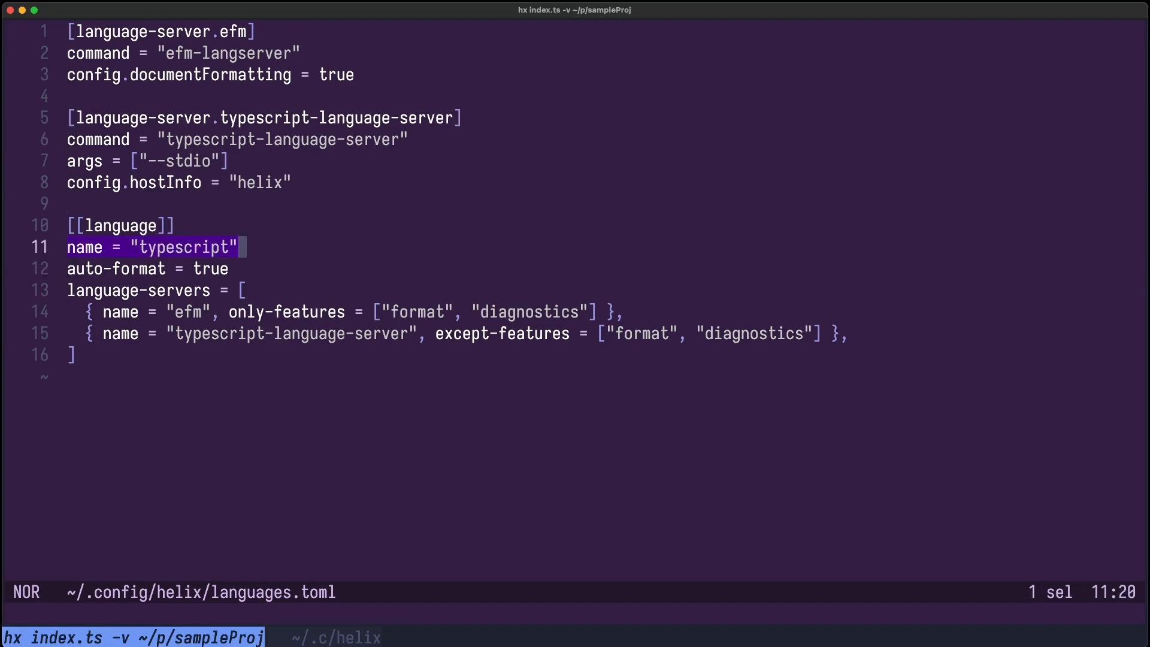
pyautogui.press('j')
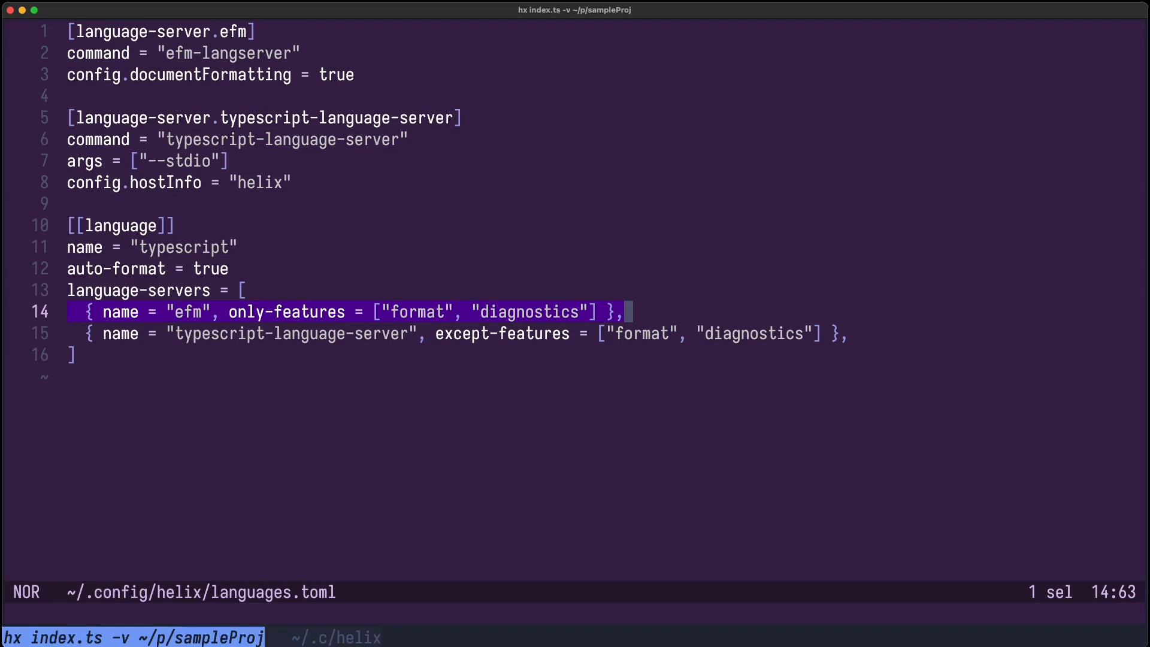
pyautogui.press('j')
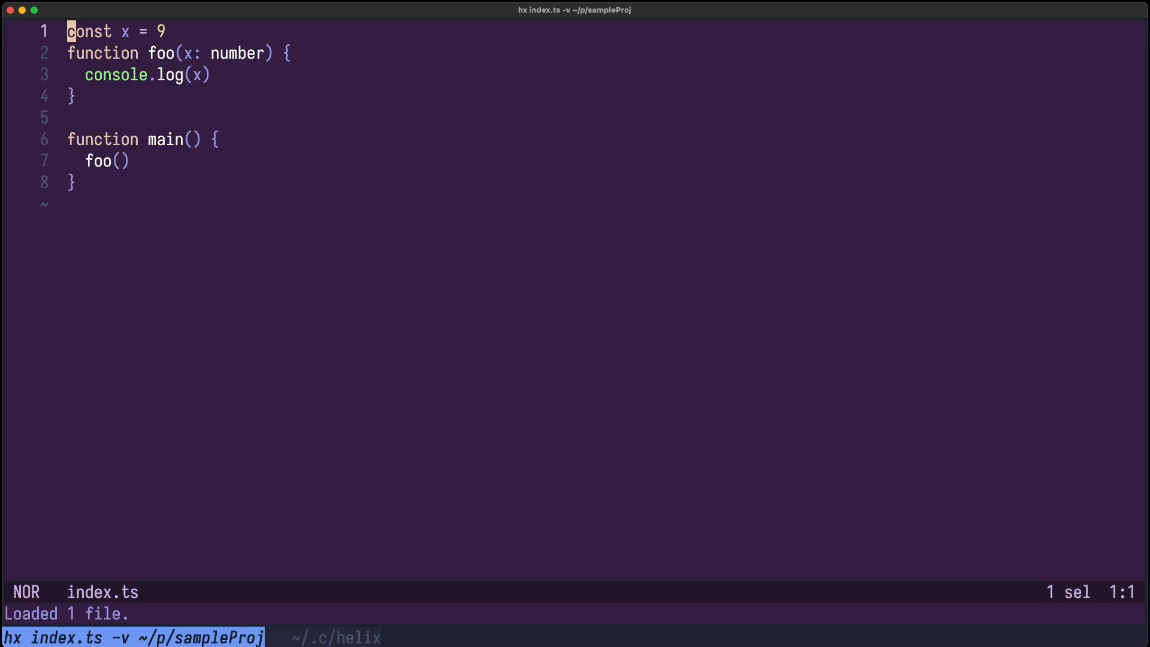
# Format index.ts with :fmt and check helix.log for the efm formatting request
pyautogui.write('fm')
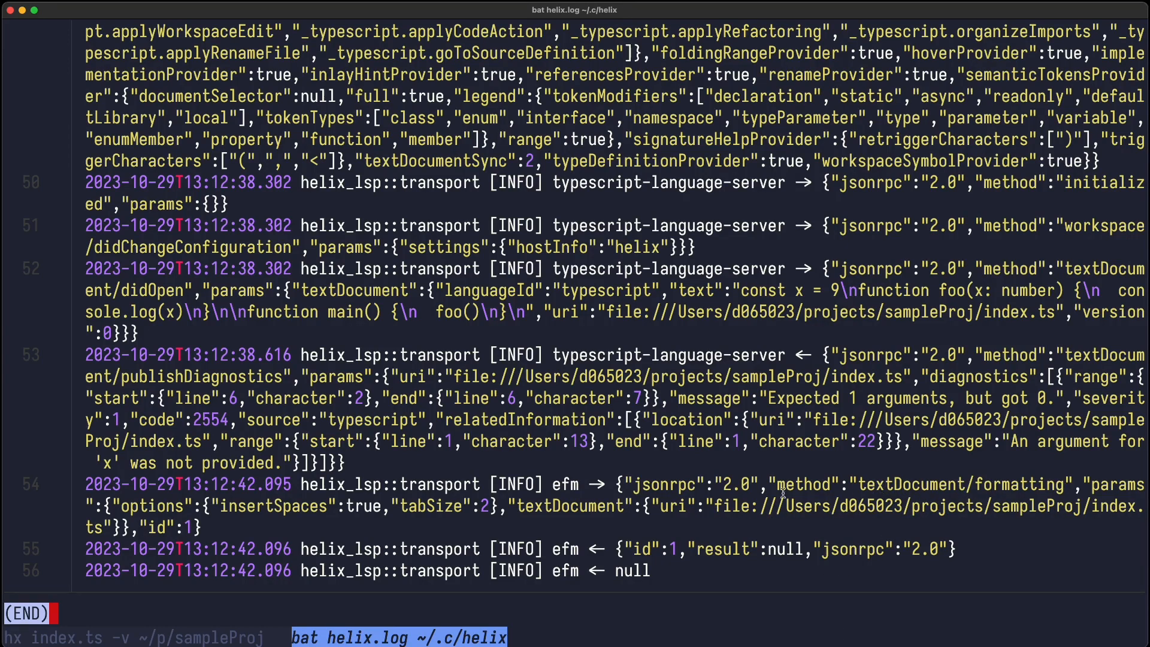
pyautogui.doubleClick(564, 484)
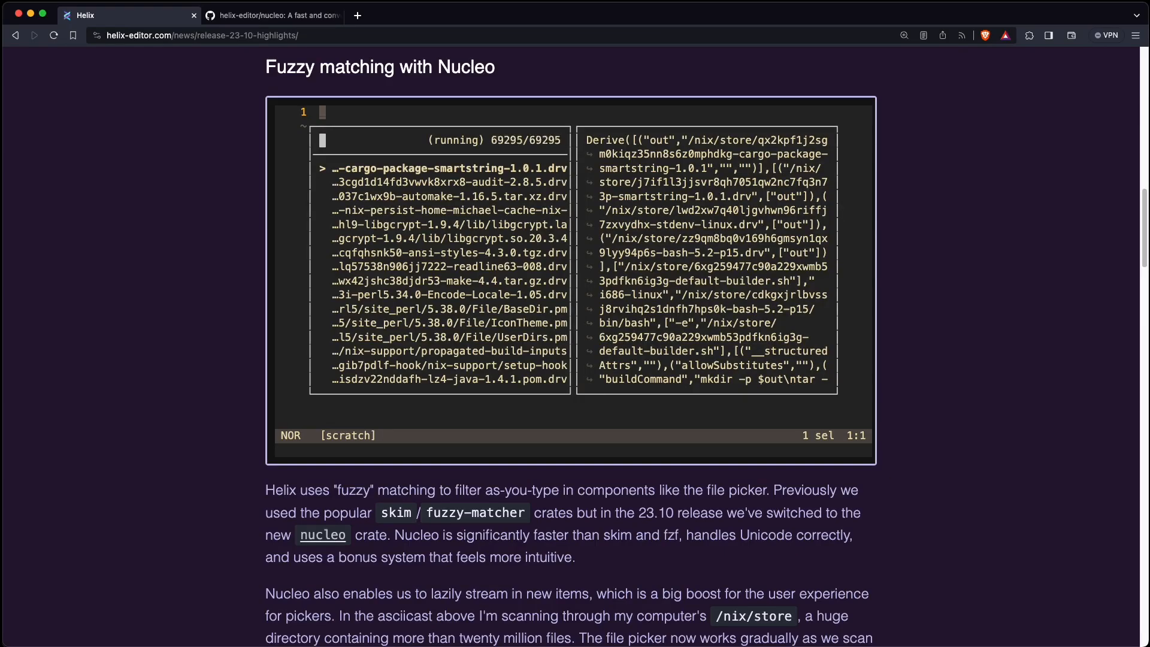
pyautogui.write('config')
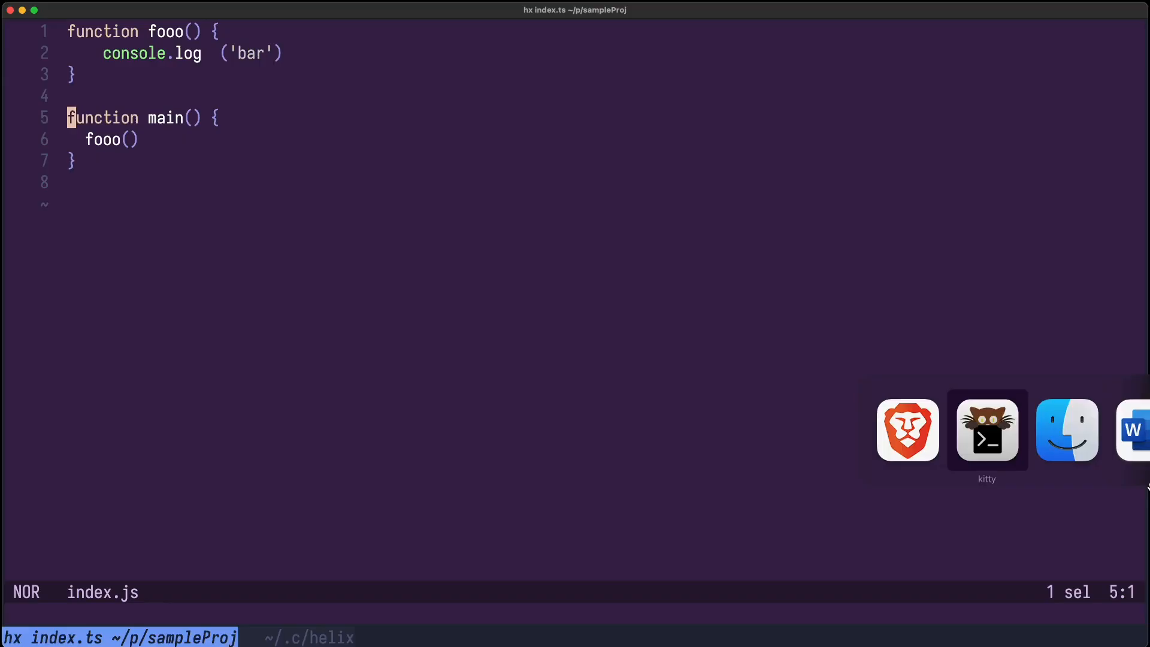
# Add a new line after main in index.js, typing 'const x = 9'
pyautogui.press('j')
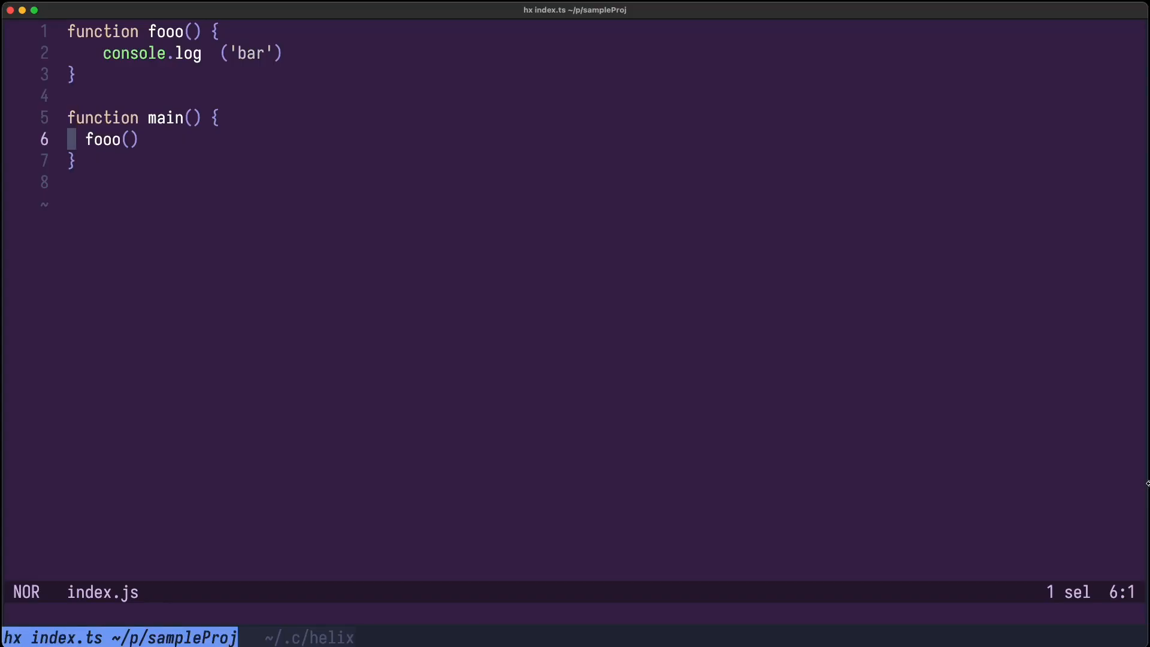
pyautogui.press('A')
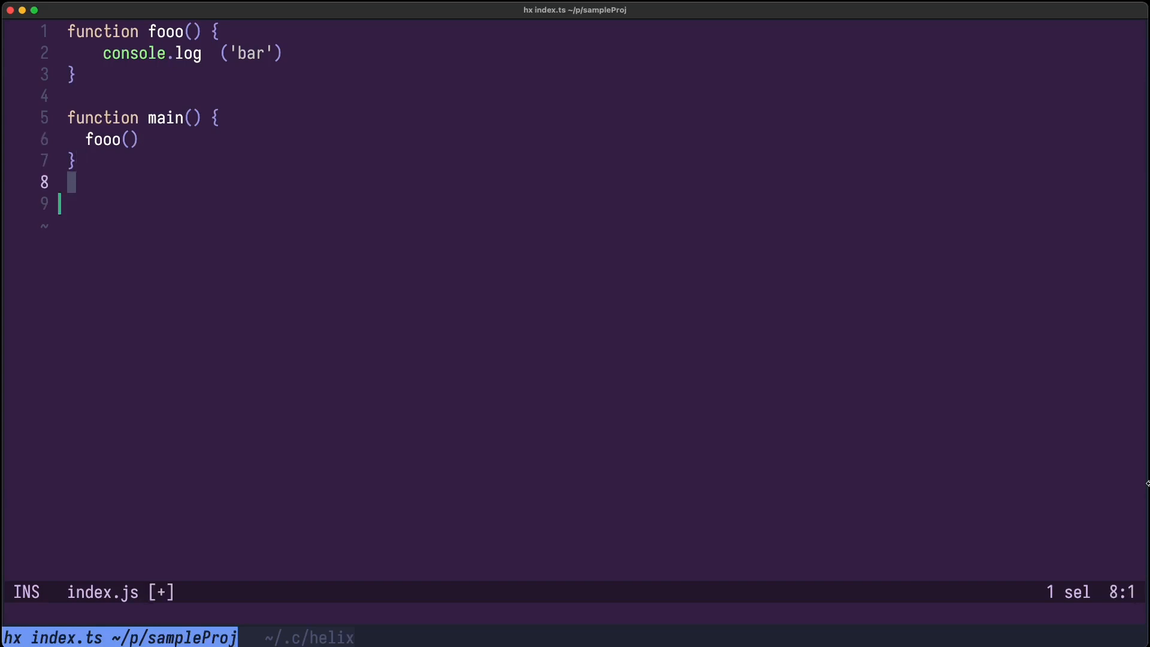
pyautogui.write('const x = 9')
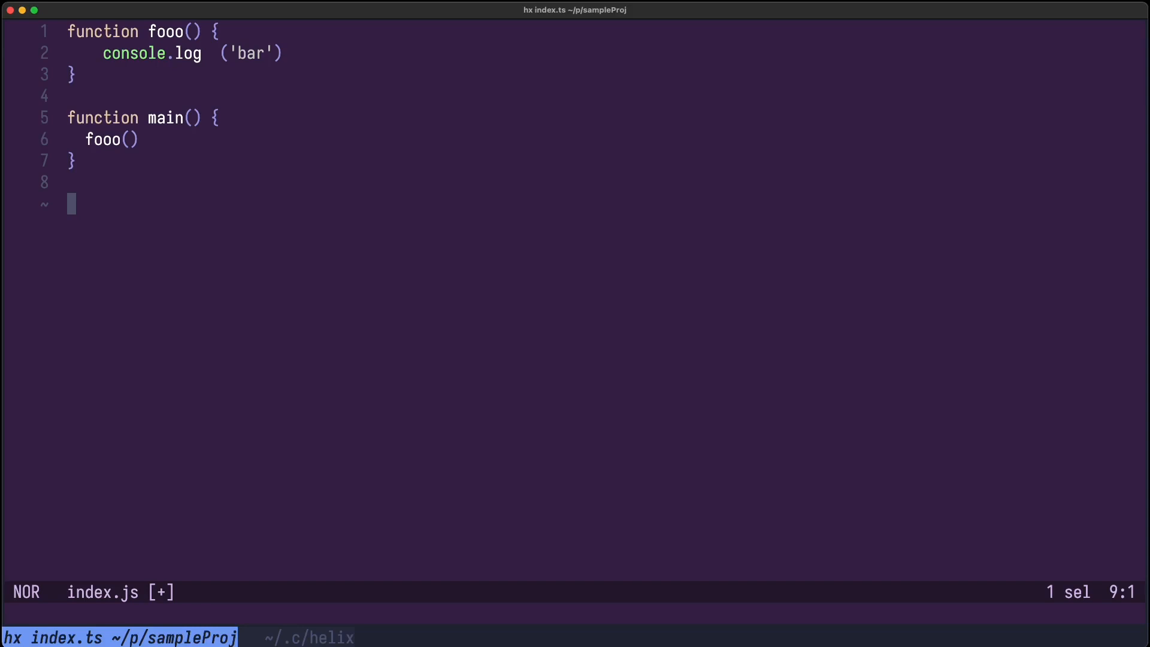
pyautogui.press('"')
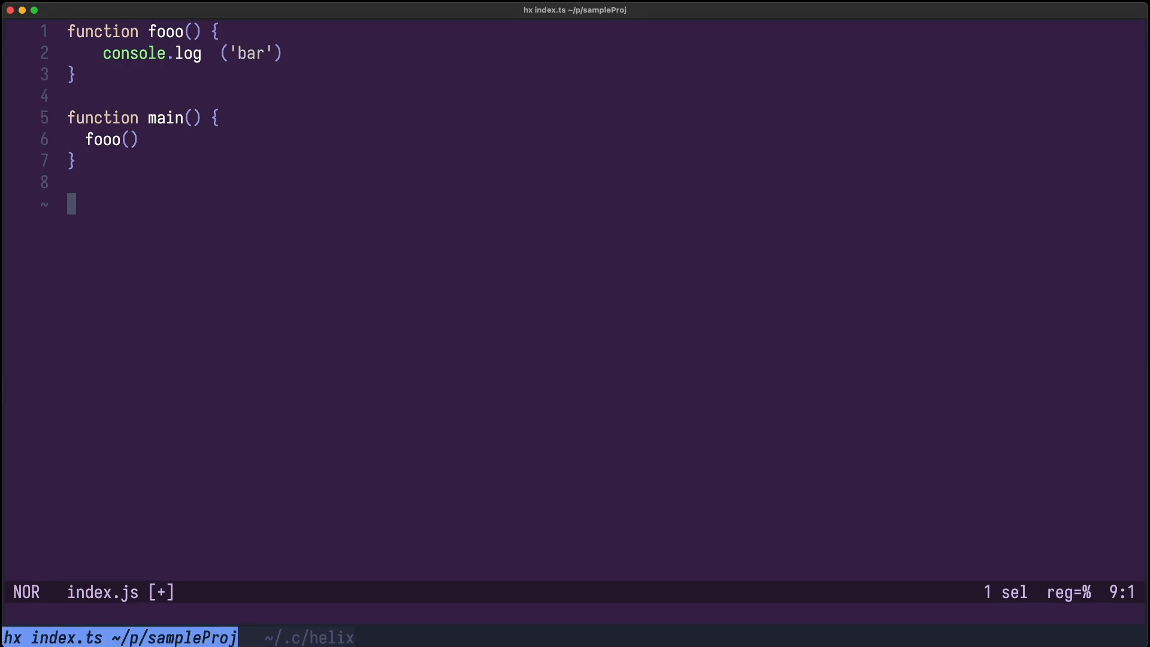
pyautogui.write('/Users/d065023/projects/sampleProj/index.js')
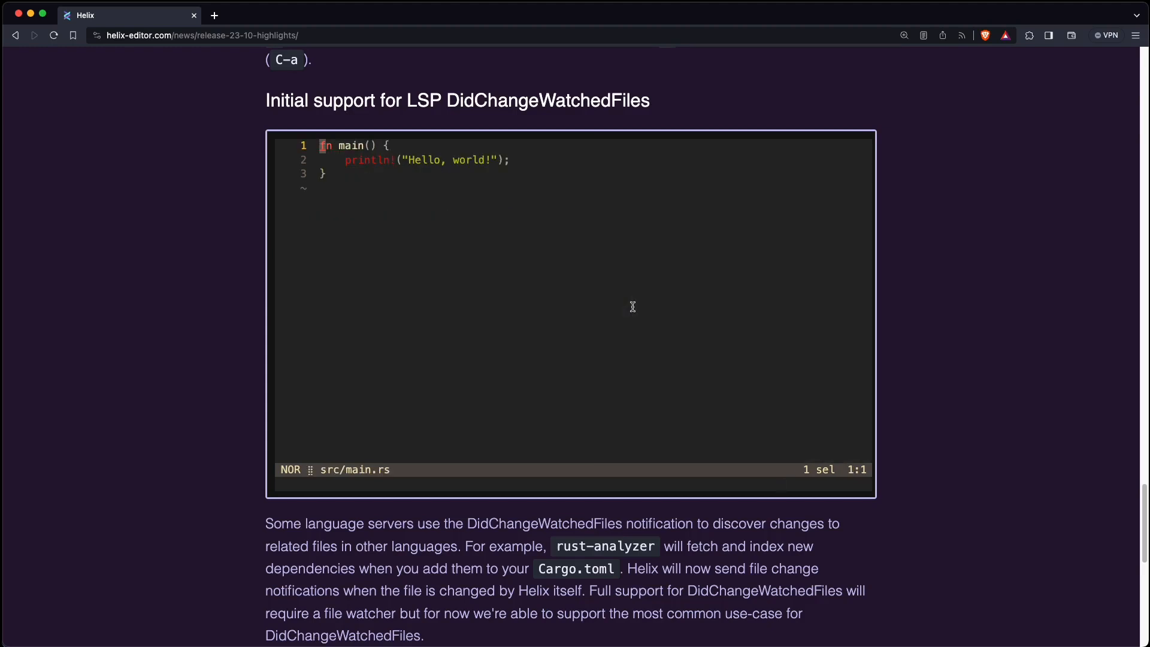
# Watch the DidChangeWatchedFiles demo, then scroll toward the regex highlighting section
pyautogui.write('let re = regex:')
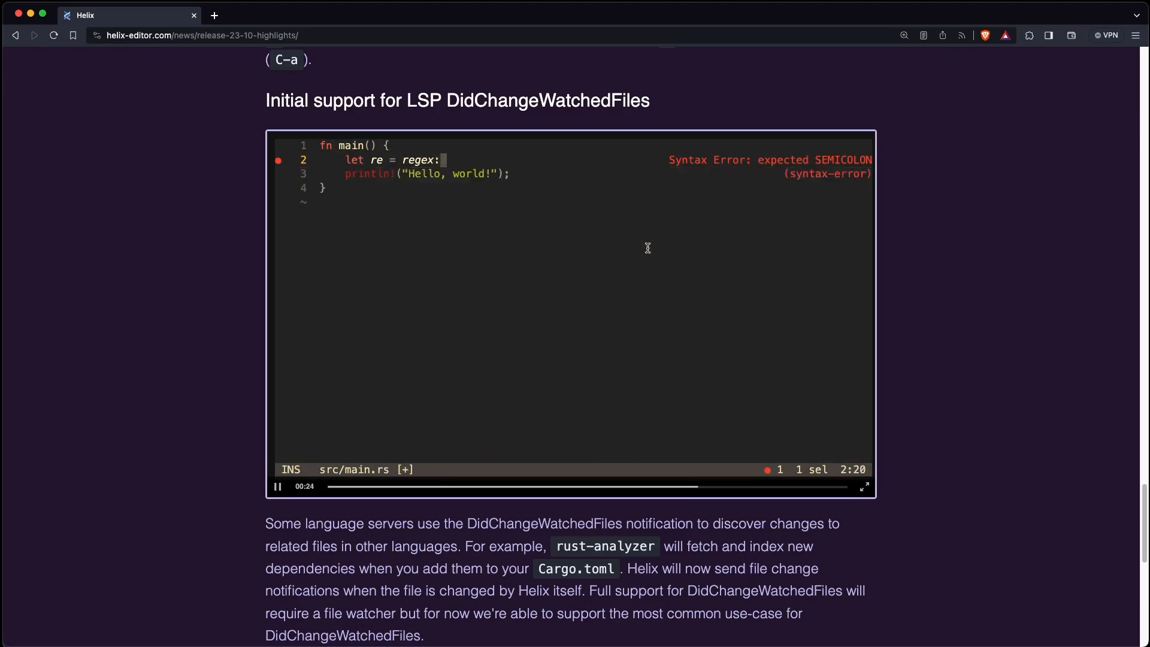
pyautogui.scroll(-3)
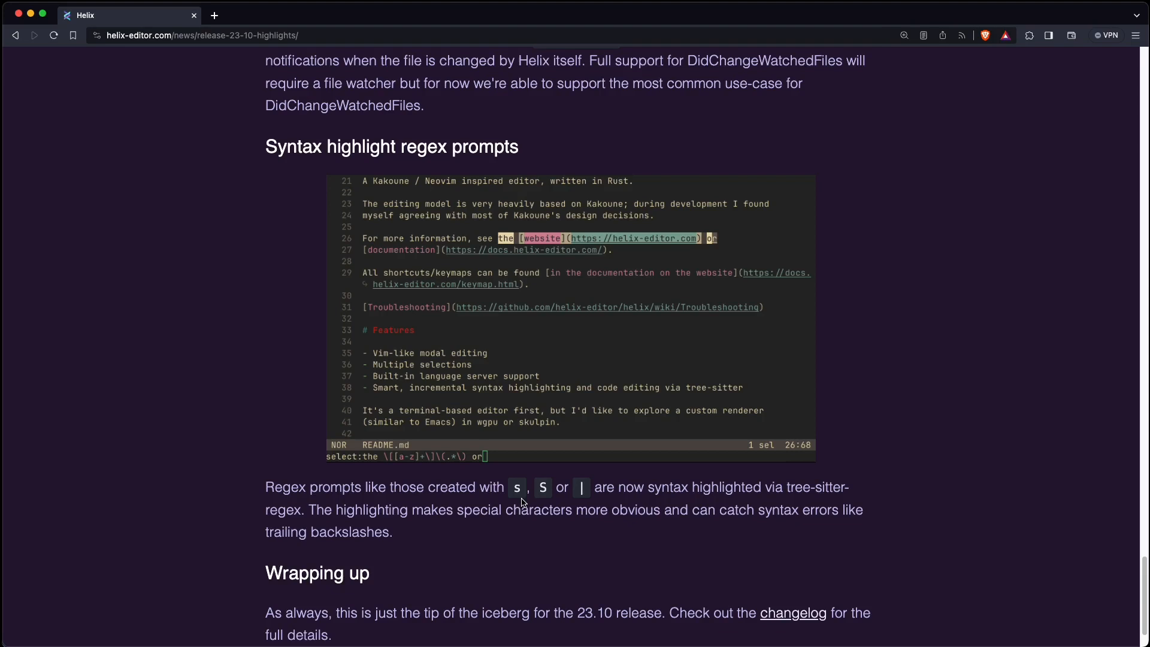
pyautogui.moveTo(457, 470)
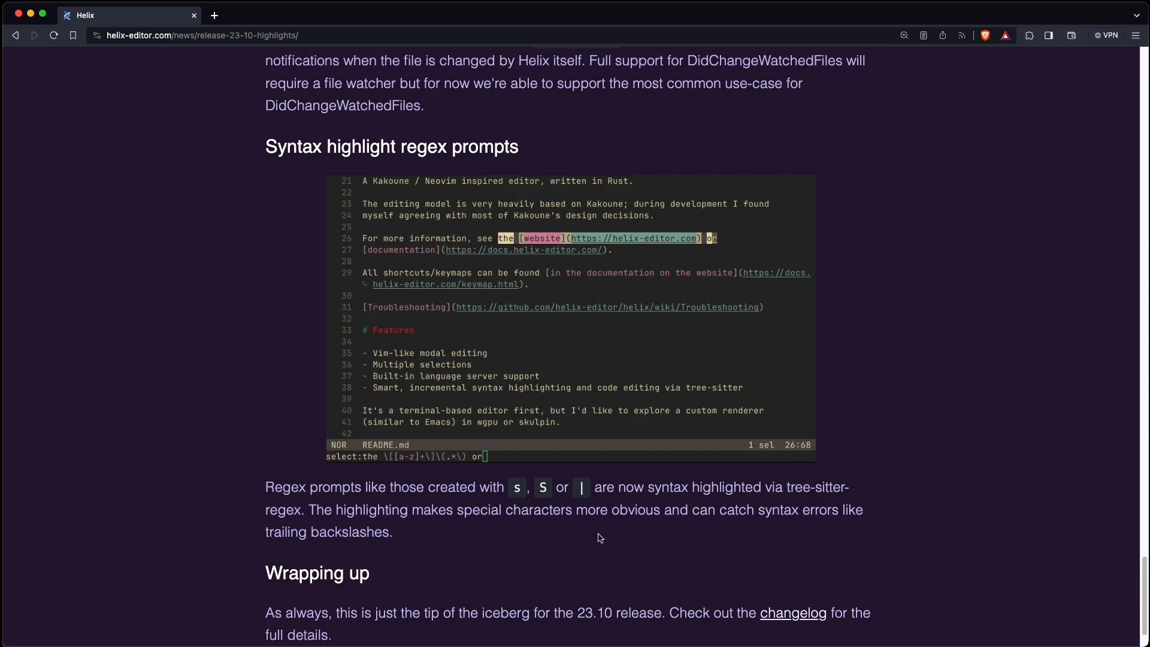
# Follow the 'changelog' link under Wrapping up to the 23.10 changelog
pyautogui.click(792, 613)
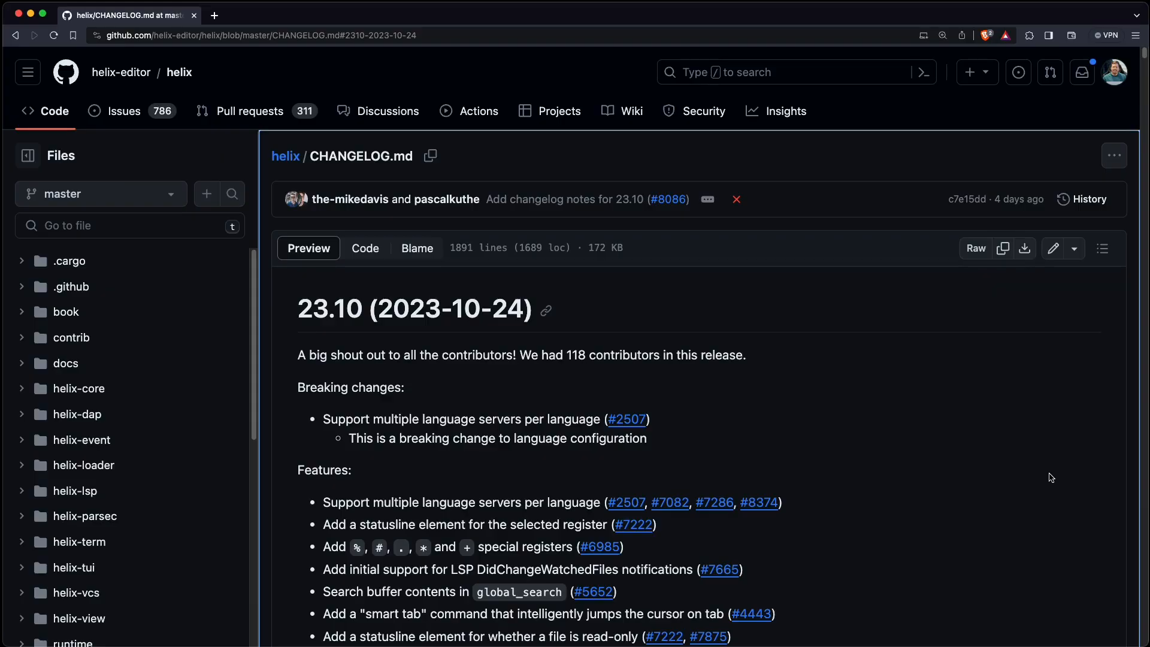
# Scroll CHANGELOG.md past Features, Commands and Fixes to the Themes list
pyautogui.scroll(-3)
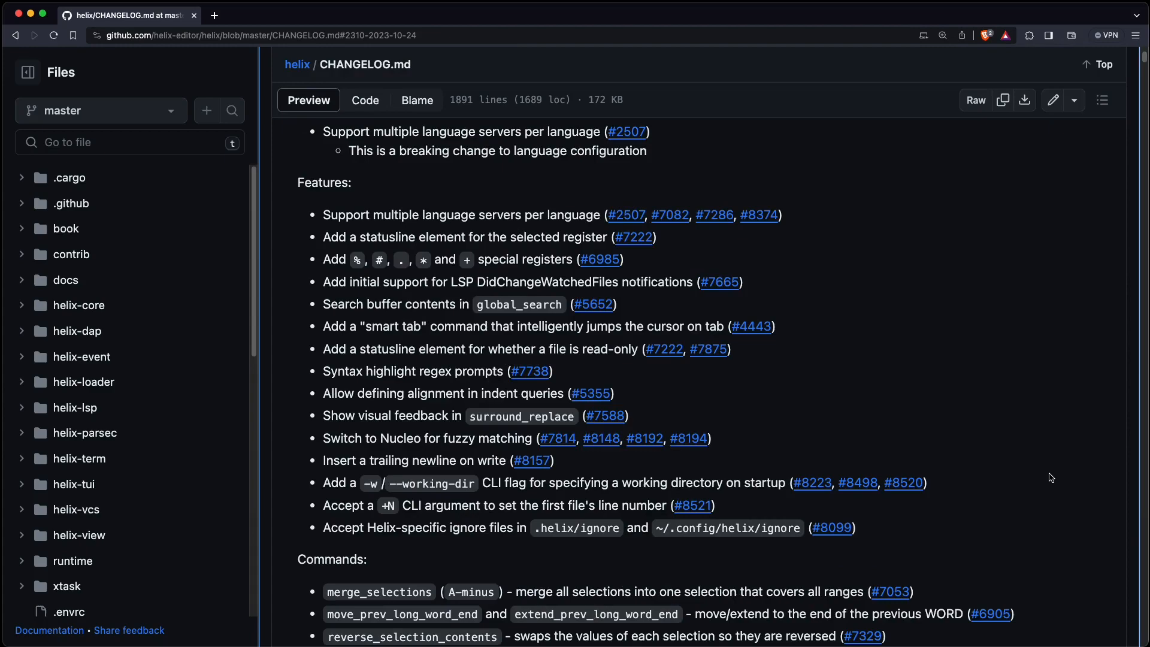
pyautogui.scroll(-3)
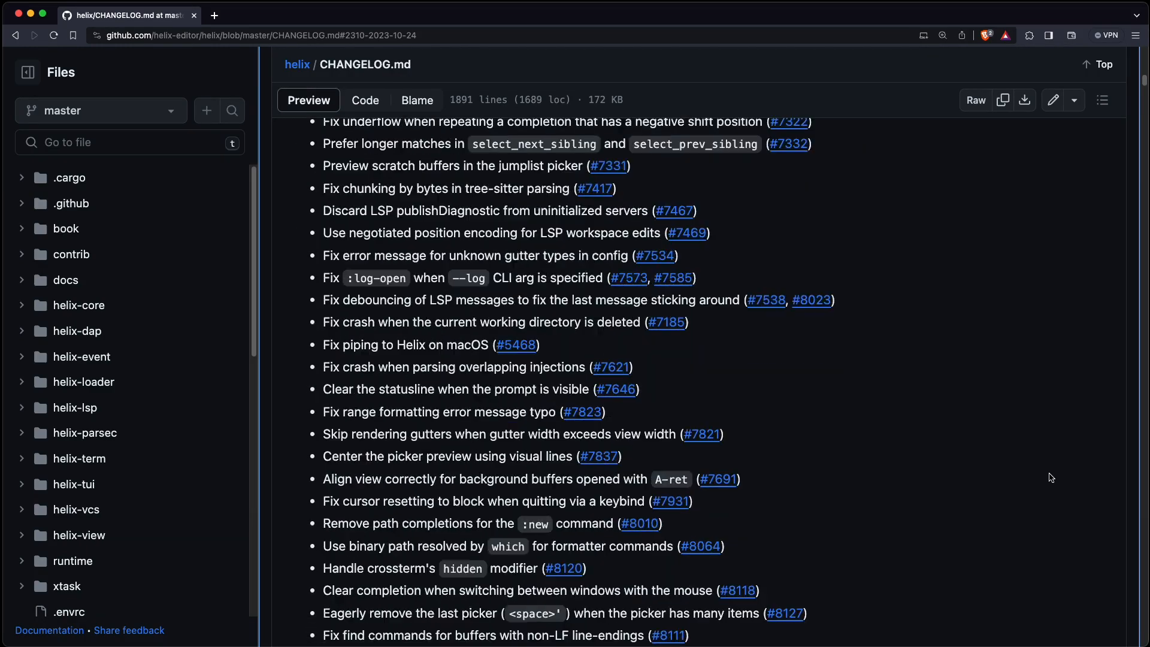
pyautogui.scroll(-3)
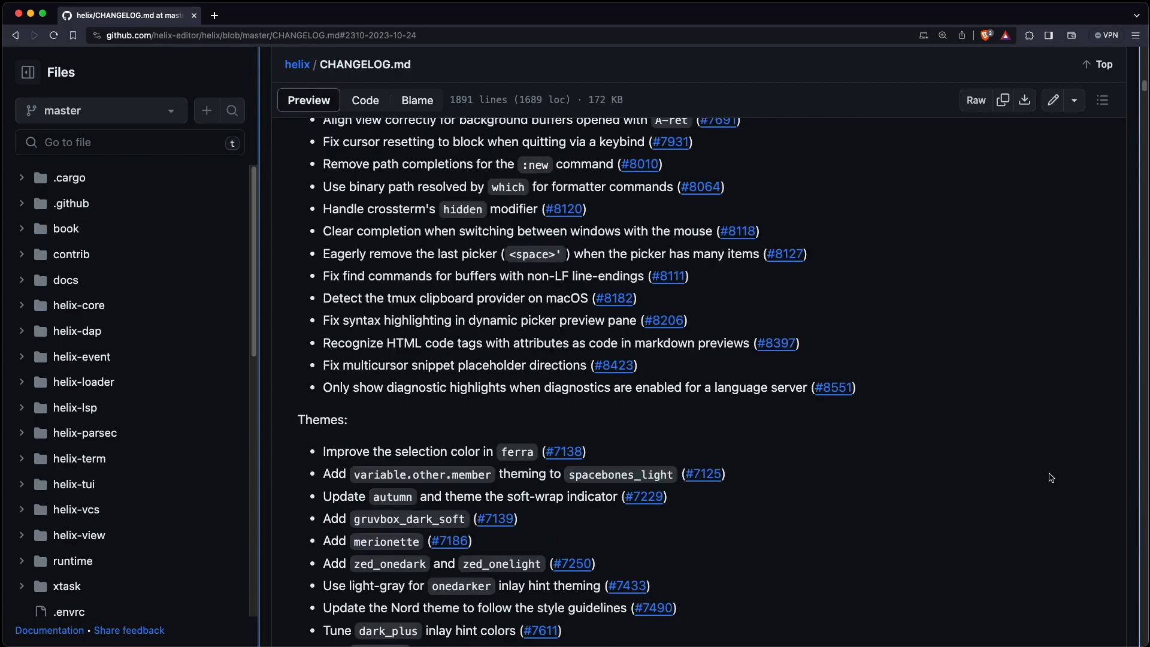
pyautogui.scroll(-3)
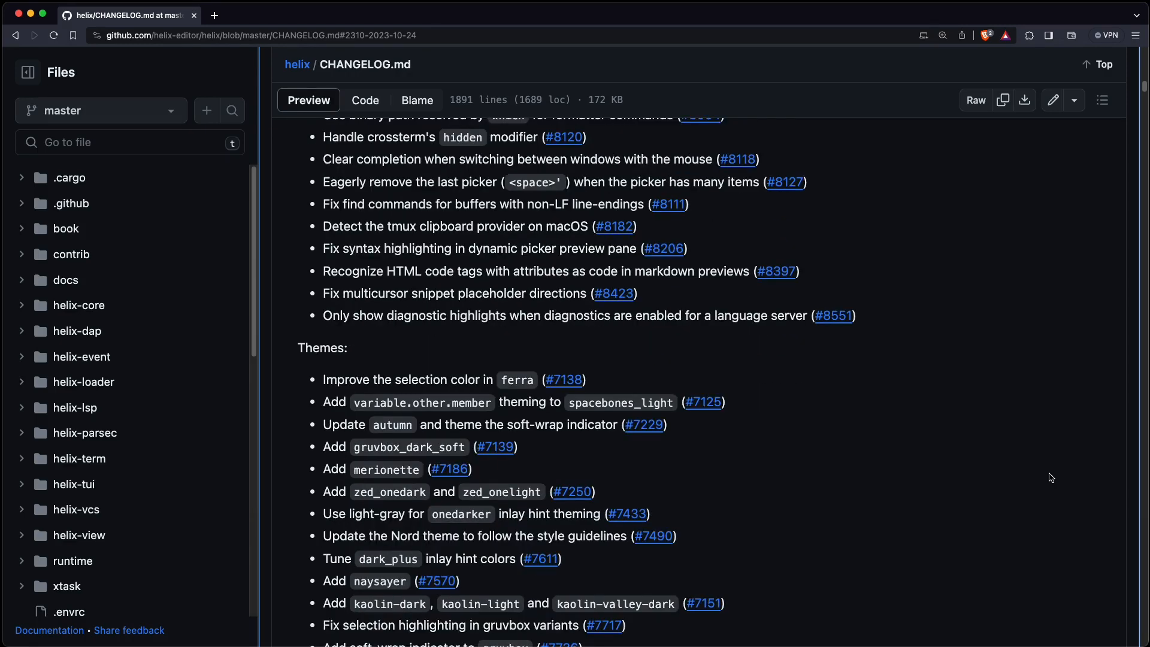
pyautogui.scroll(-3)
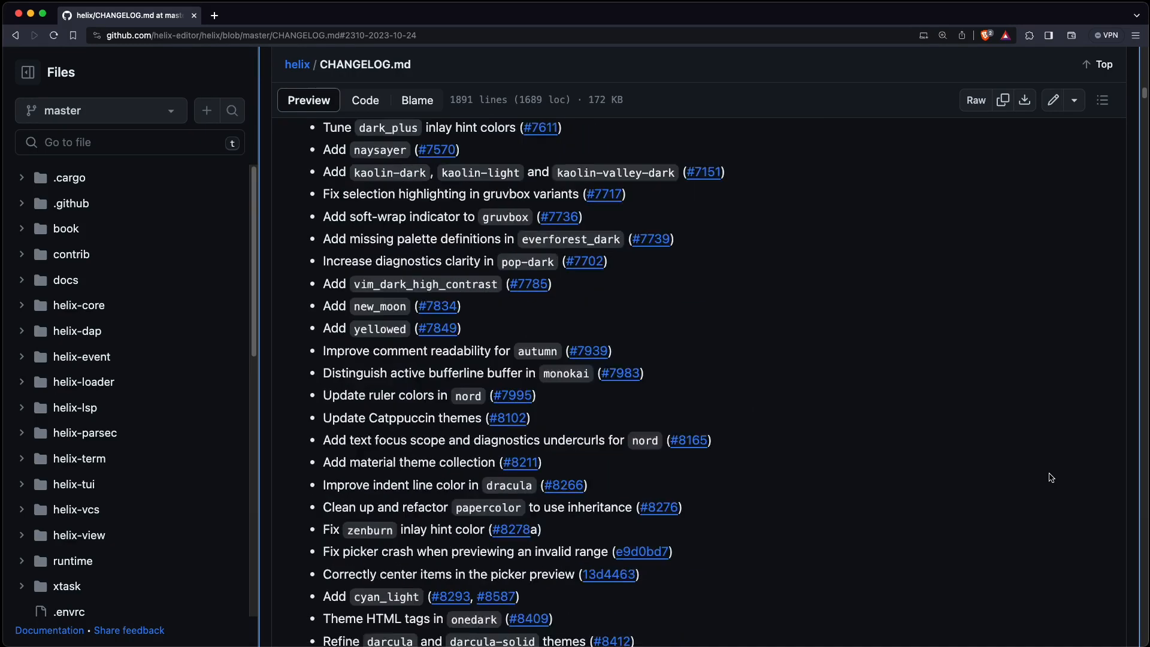